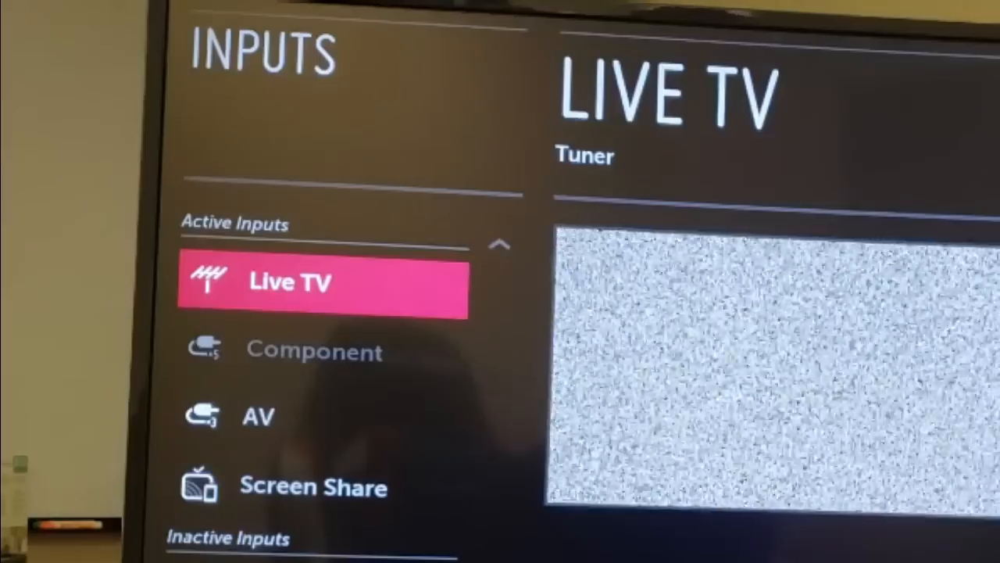
Move through the TV's input list showing Live TV, AV and Screen Share
{"action": "key", "text": "Down"}
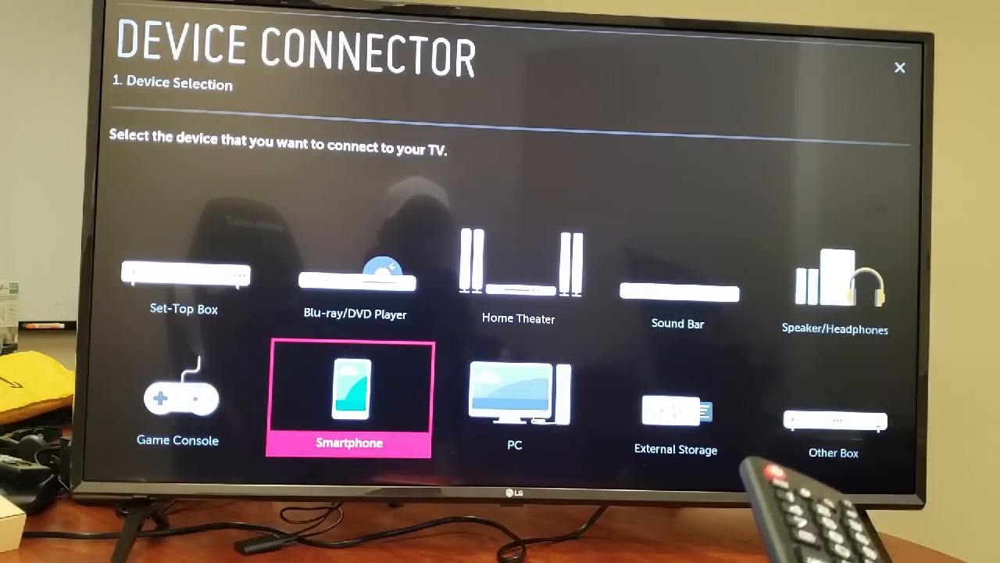
Choose Smartphone as the device to connect in Device Connector
{"action": "left_click", "coordinate": [348, 391]}
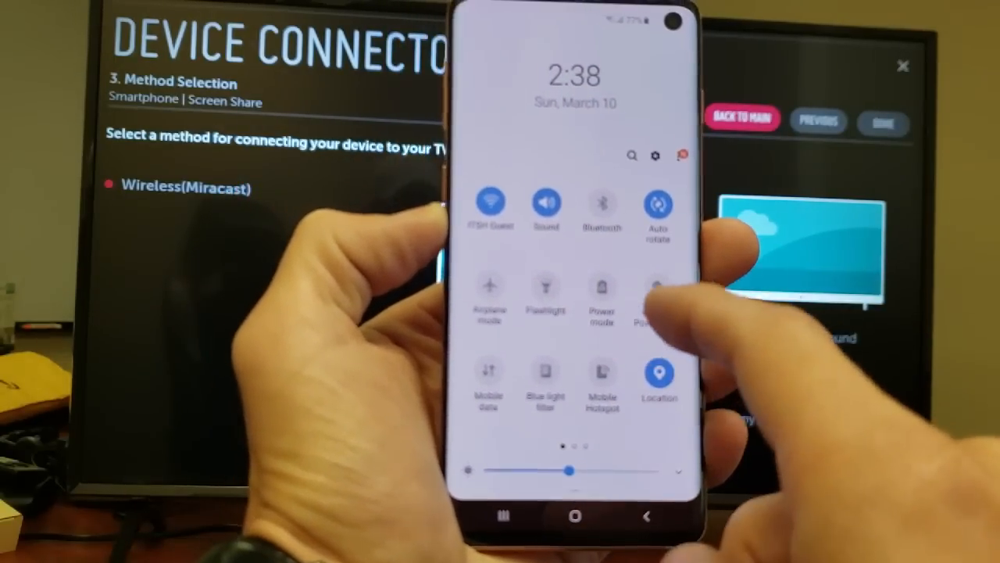
Select the [LG] webOS TV in Smart View to start mirroring the phone's screen
{"action": "scroll", "scroll_direction": "left", "scroll_amount": 3}
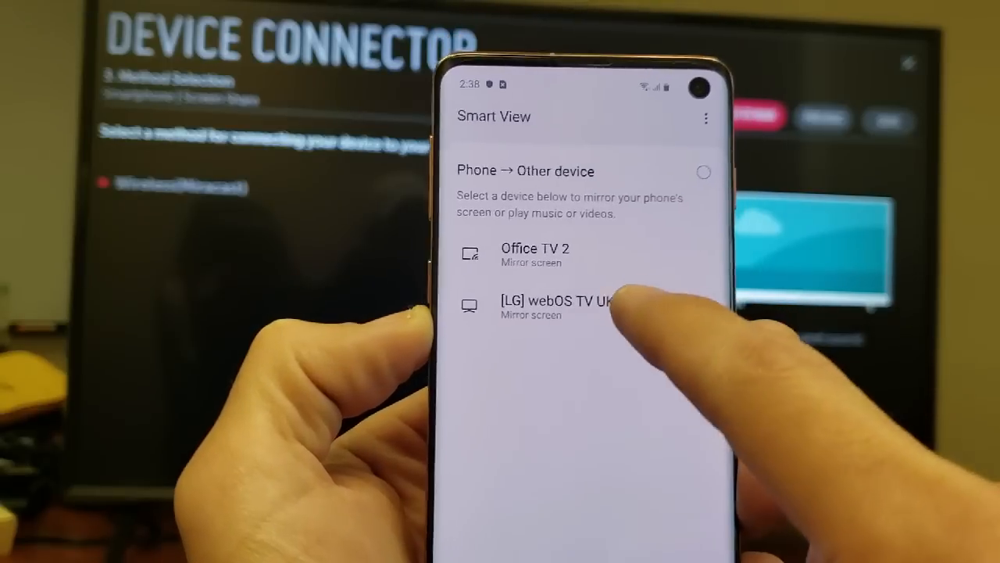
{"action": "left_click", "coordinate": [554, 305]}
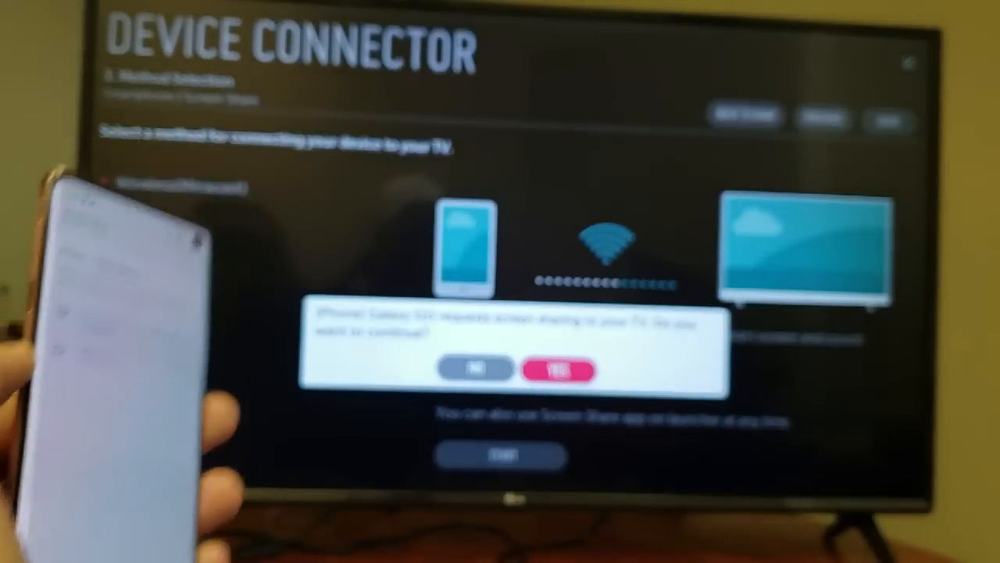